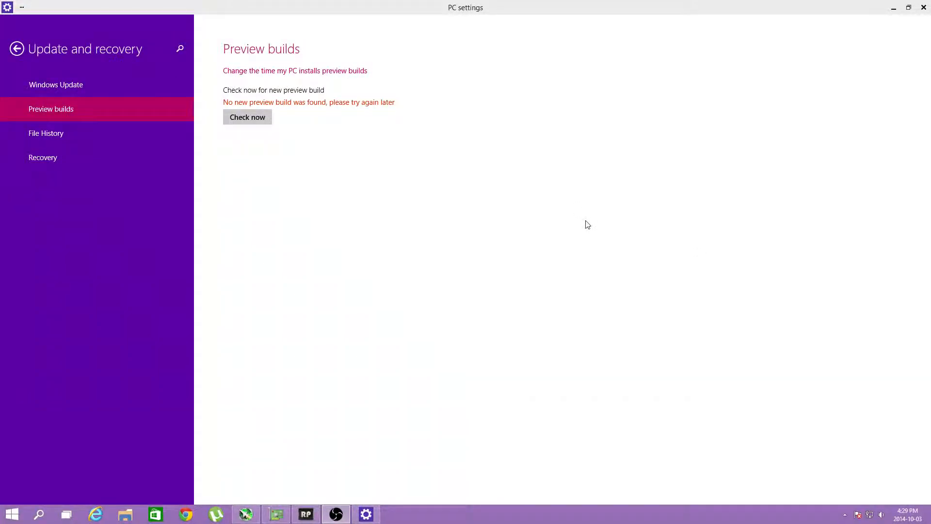
mouse_move(326, 95)
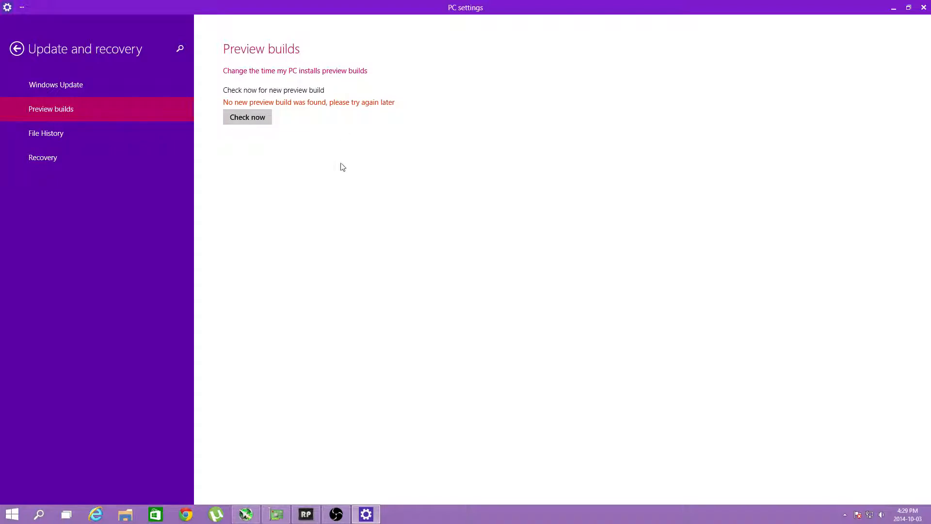
mouse_move(432, 155)
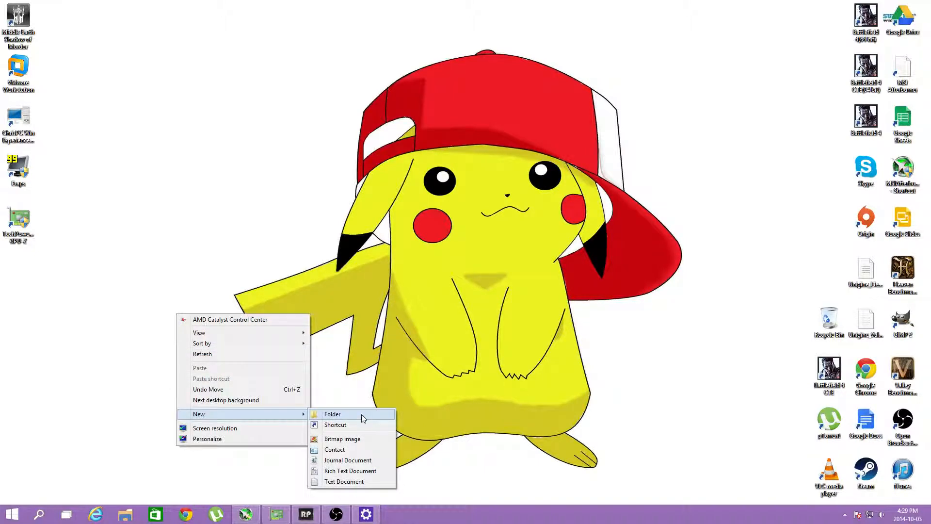
Create a desktop text document, paste the WindowsSelfHost Applicability fbl_release registry entries, and close Notepad.
left_click(343, 481)
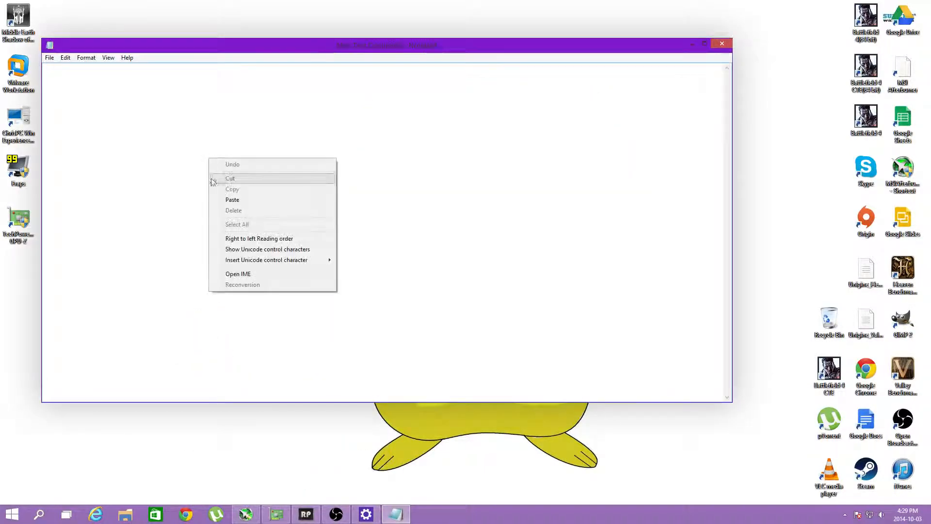
left_click(232, 199)
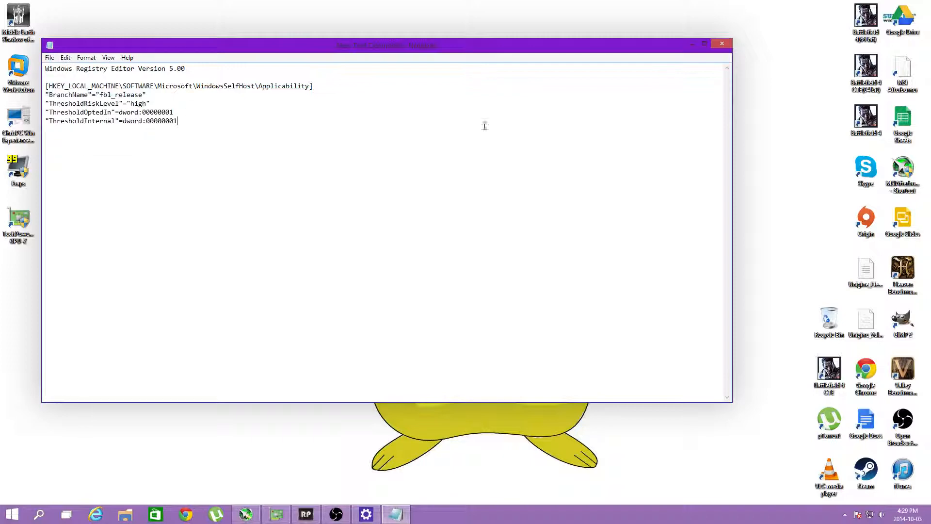
left_click(722, 43)
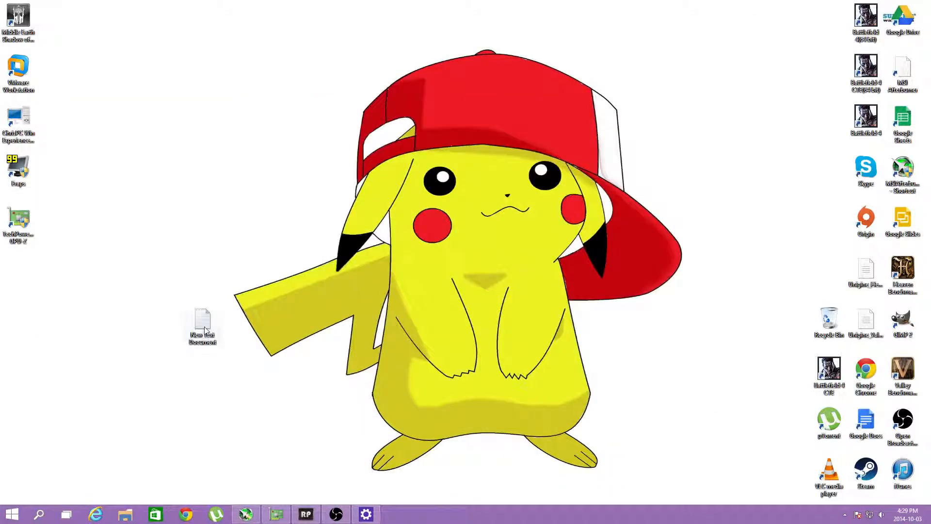
Turn on File name extensions in File Explorer's View options, then close Explorer.
left_click(125, 513)
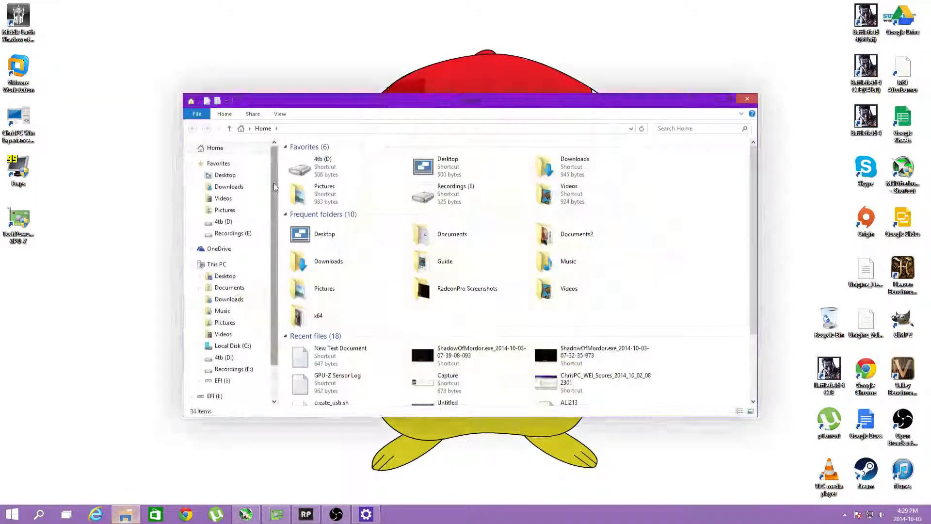
left_click(280, 113)
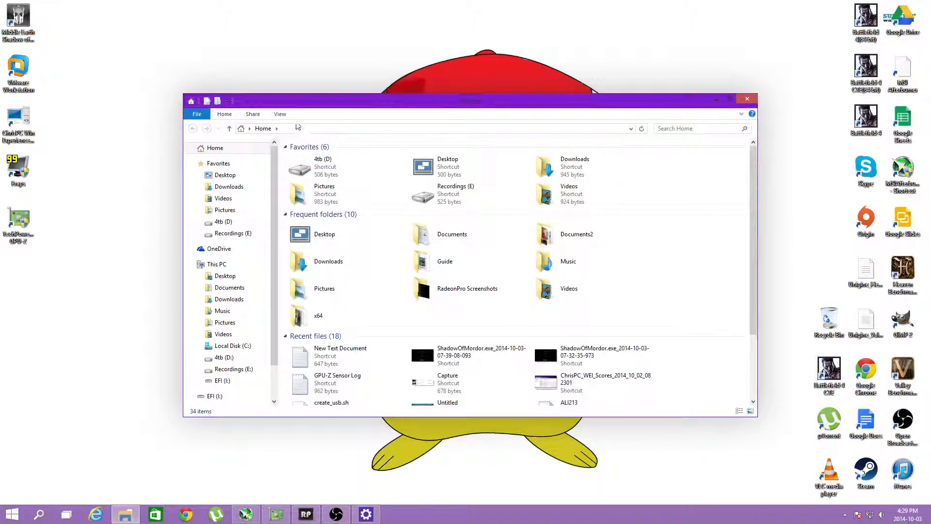
left_click(279, 114)
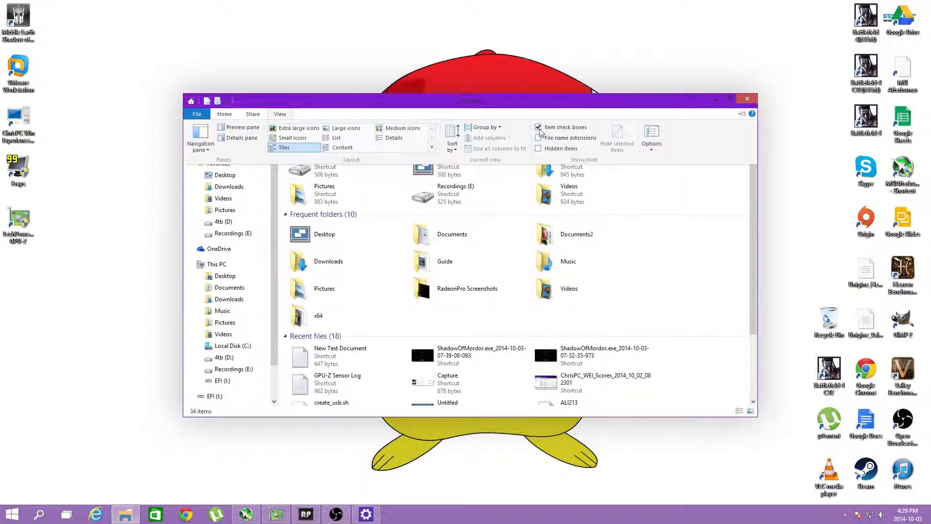
left_click(537, 127)
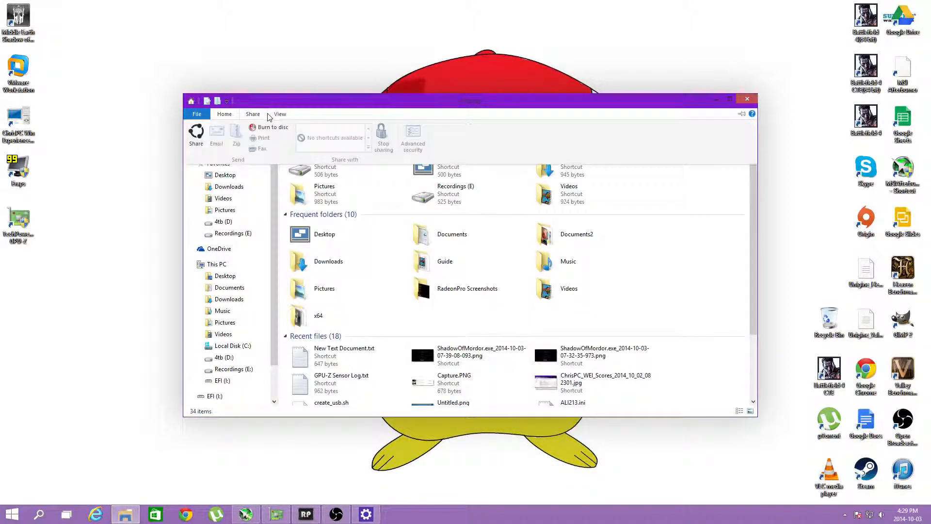
left_click(280, 114)
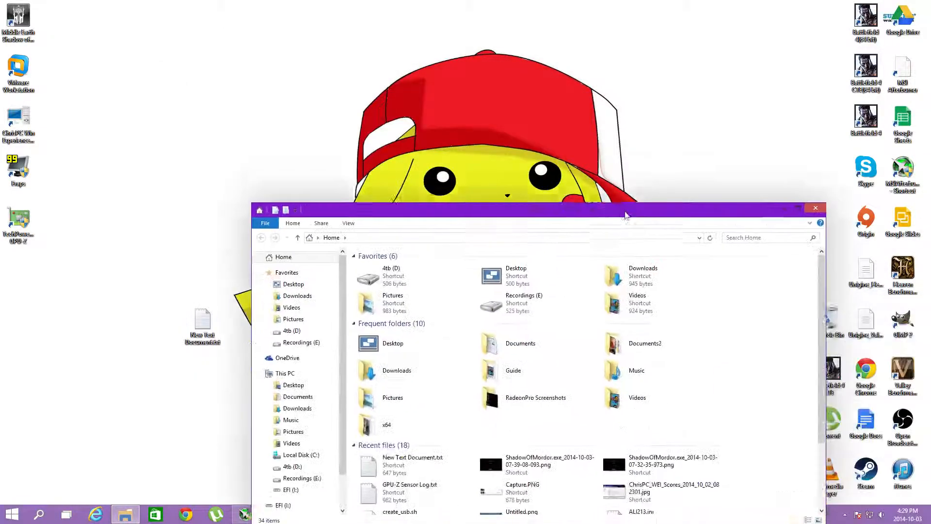
left_click(815, 209)
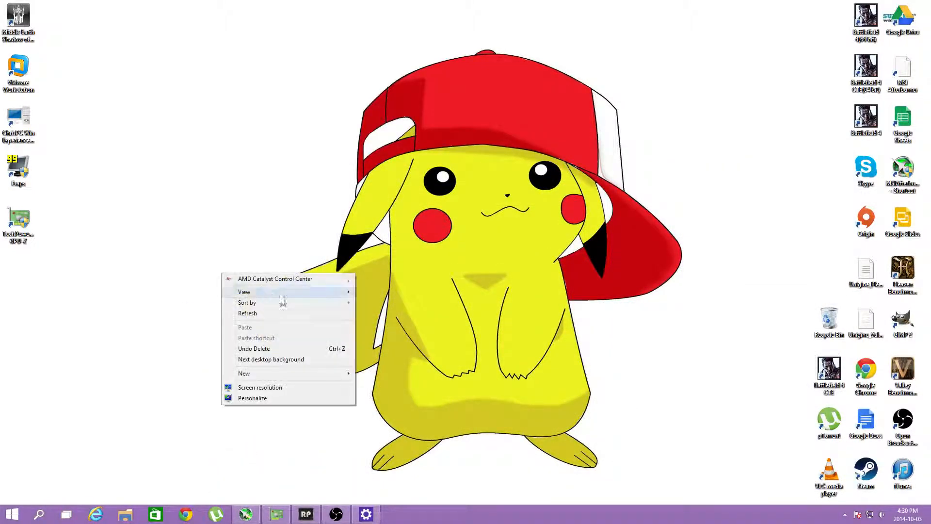
Arrange the desktop icons and rename New Text Document.txt with a .reg extension.
left_click(243, 373)
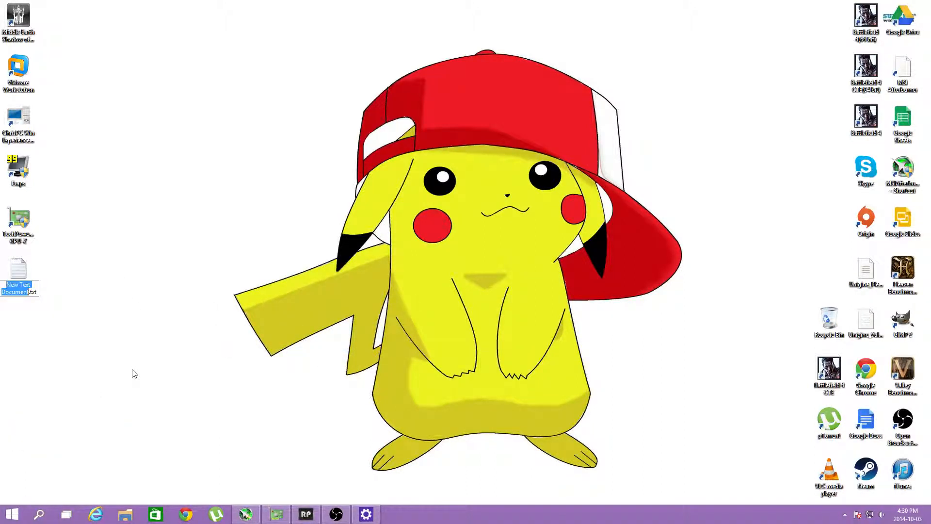
left_click(133, 373)
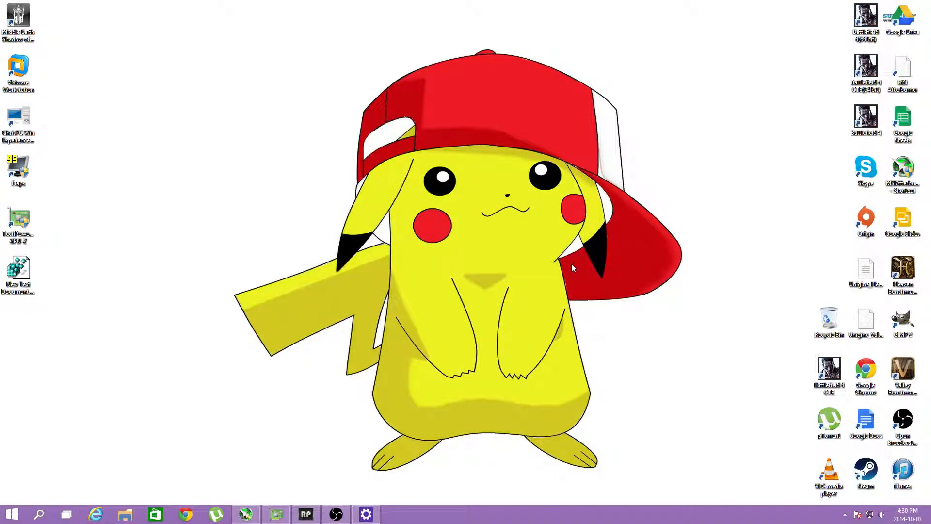
Restore PC settings from the taskbar and refresh Preview builds until Download now appears.
right_click(365, 514)
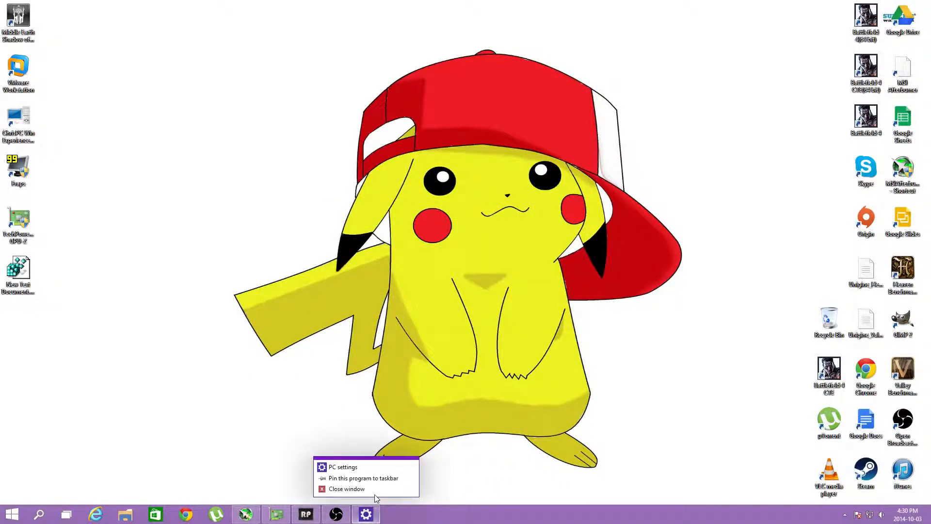
left_click(342, 467)
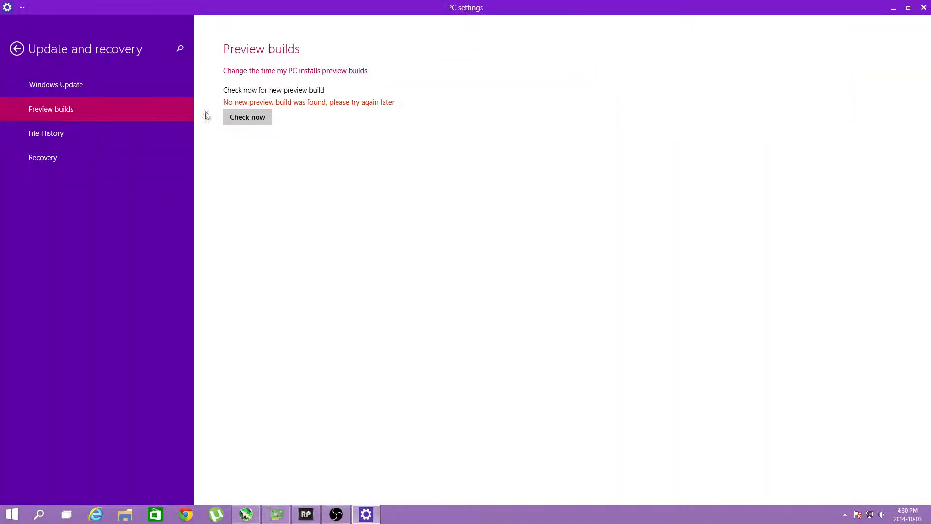
left_click(247, 116)
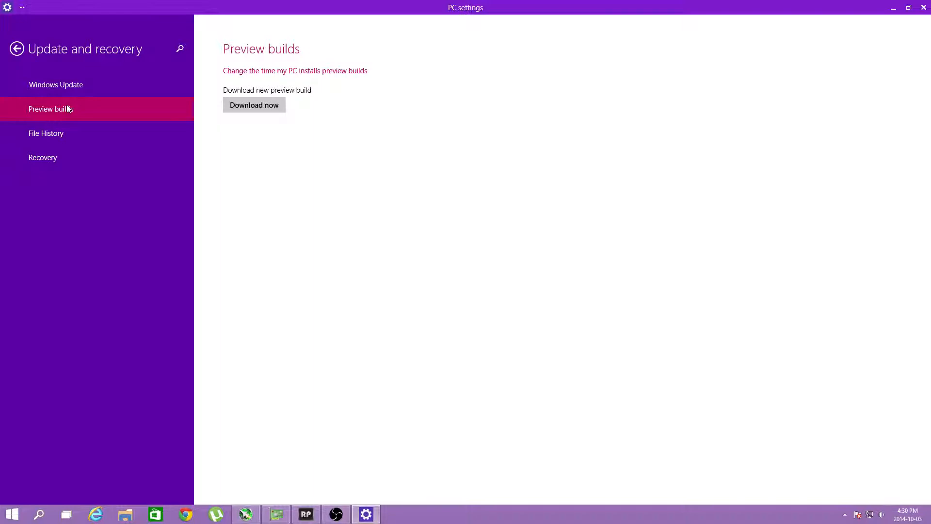
mouse_move(71, 114)
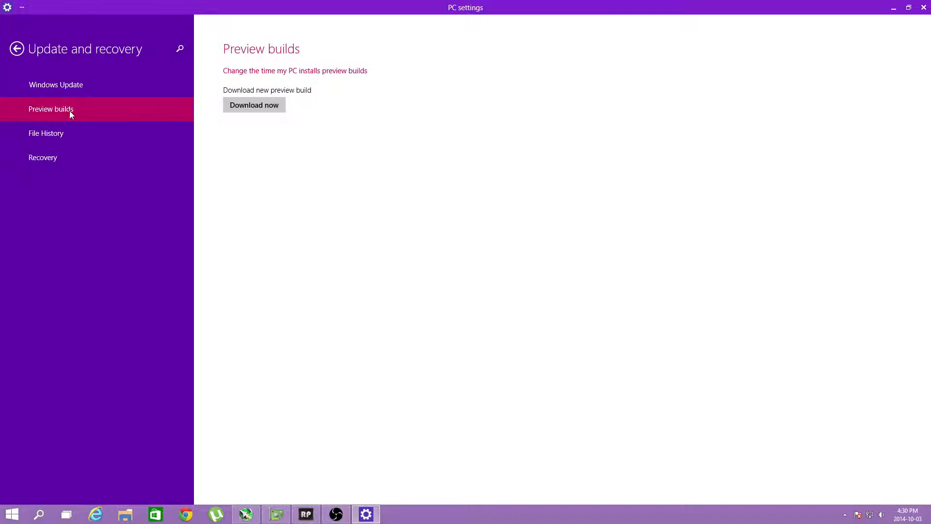
left_click(253, 105)
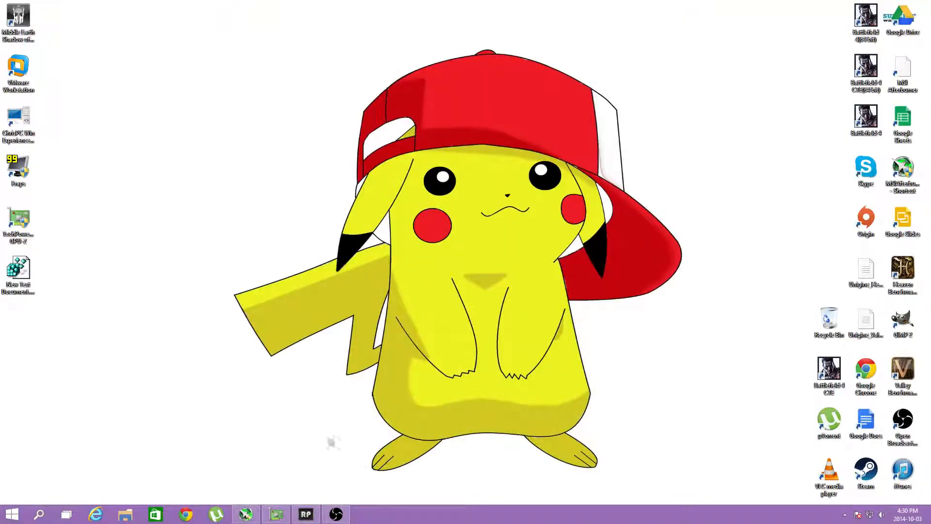
mouse_move(83, 493)
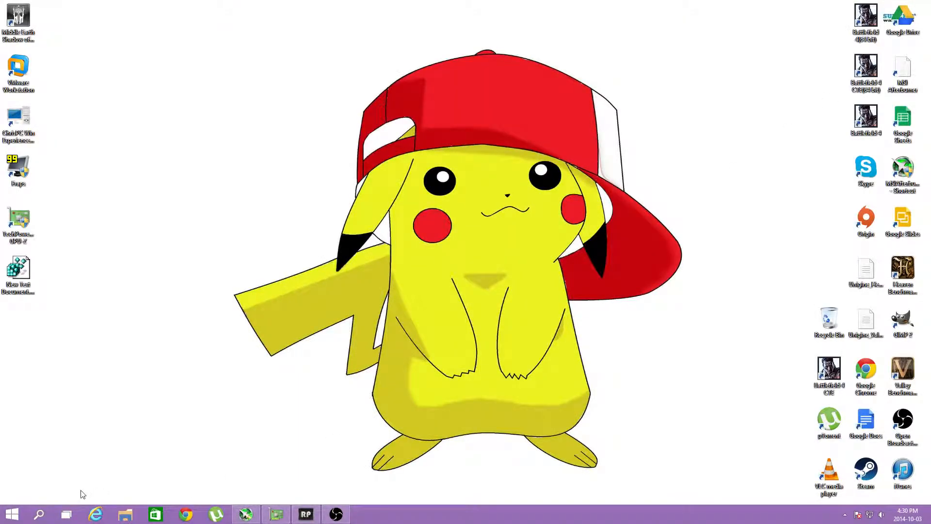
Under Update and recovery, view update details and install the Creative audio and HP monitor drivers.
left_click(11, 513)
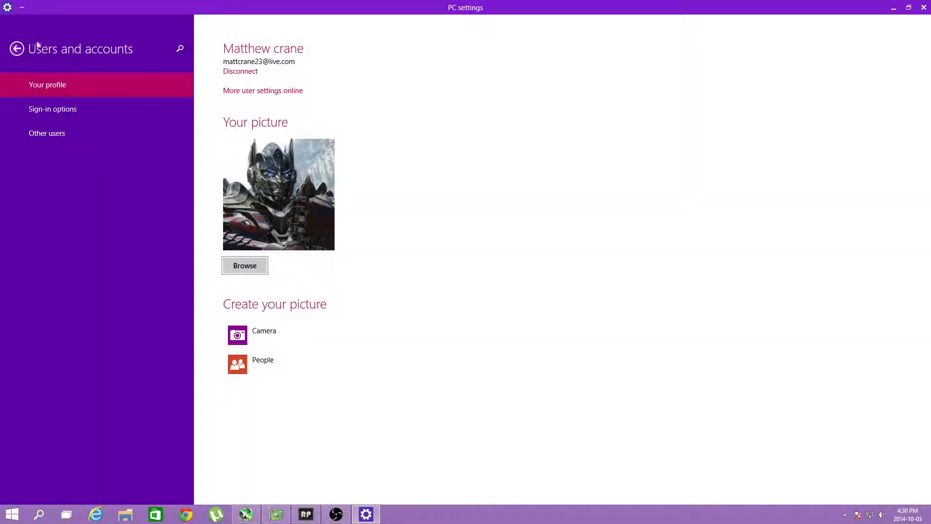
left_click(17, 49)
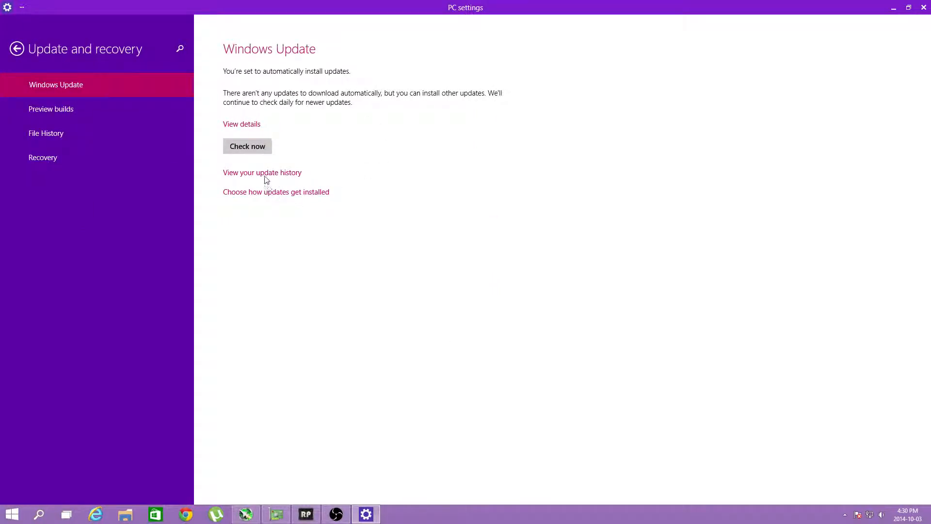
left_click(241, 124)
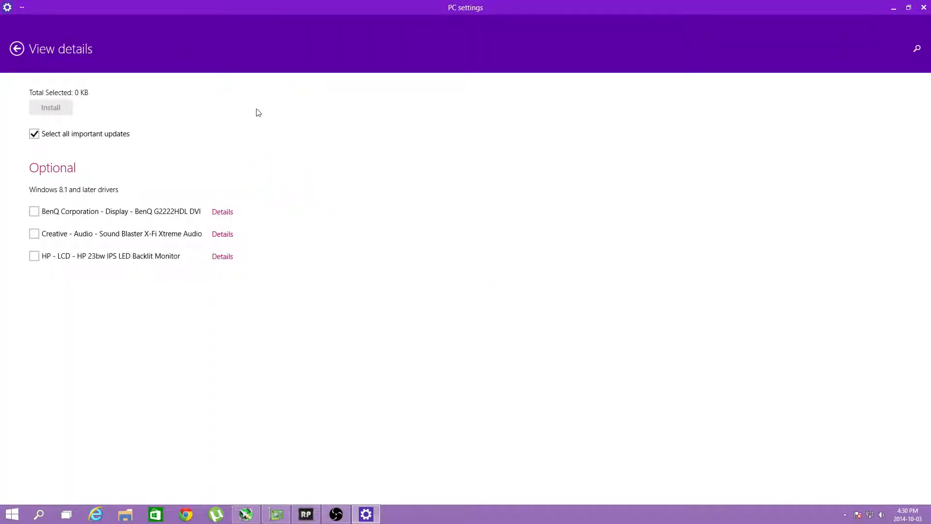
mouse_move(107, 206)
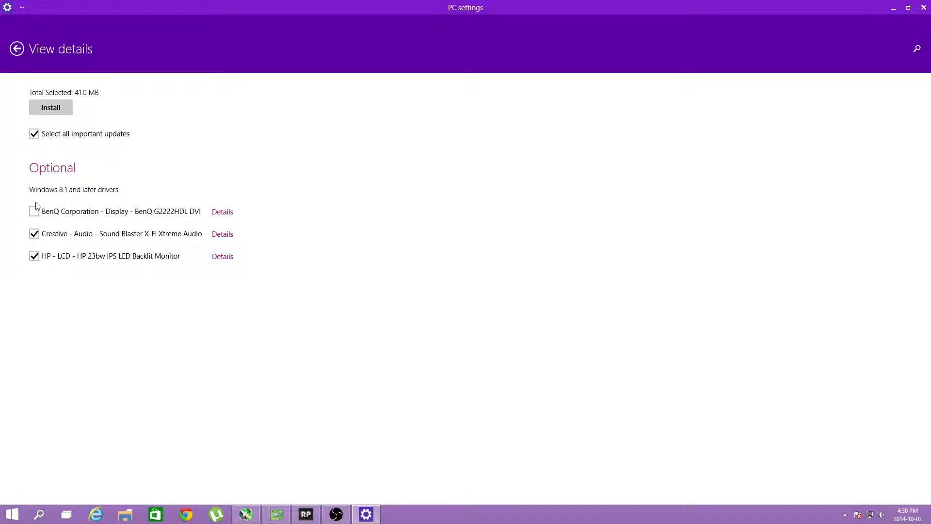
left_click(51, 108)
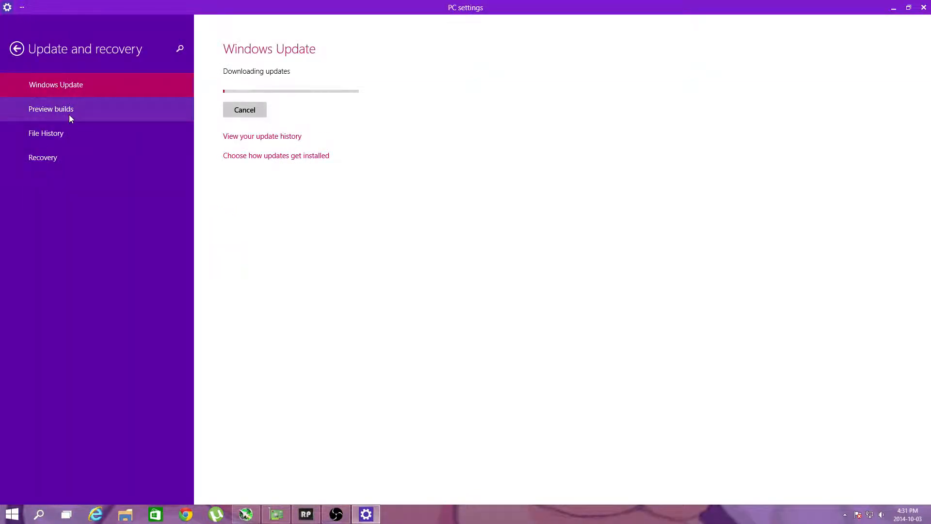
Open Preview builds, showing the Fast ring and fbl_release branch.
left_click(51, 108)
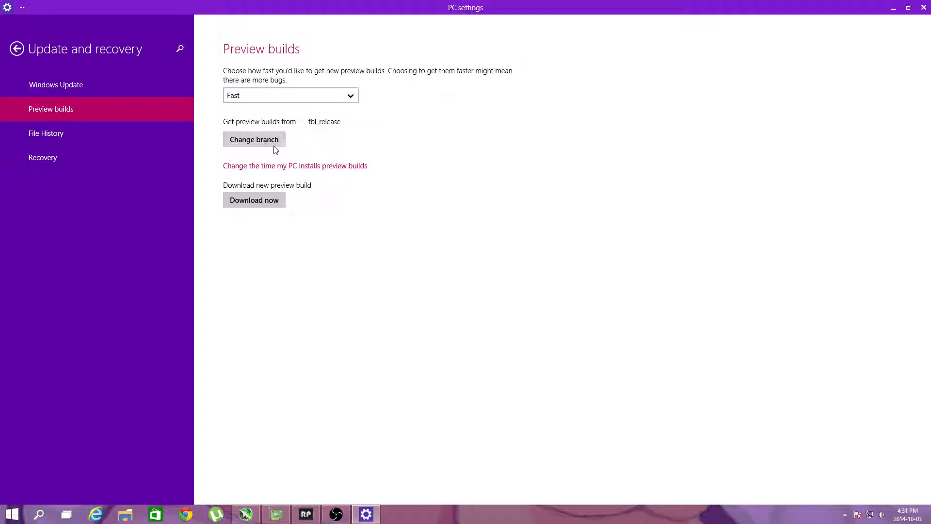
mouse_move(325, 238)
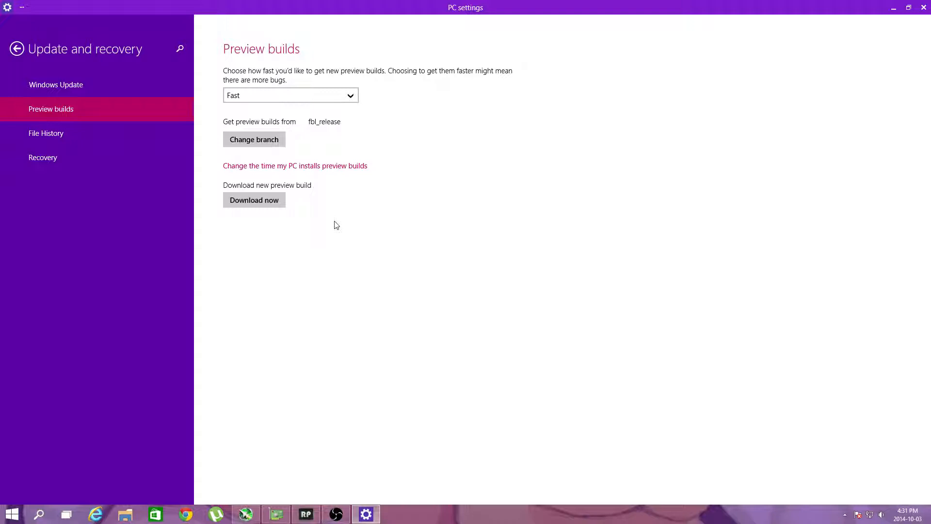
mouse_move(793, 55)
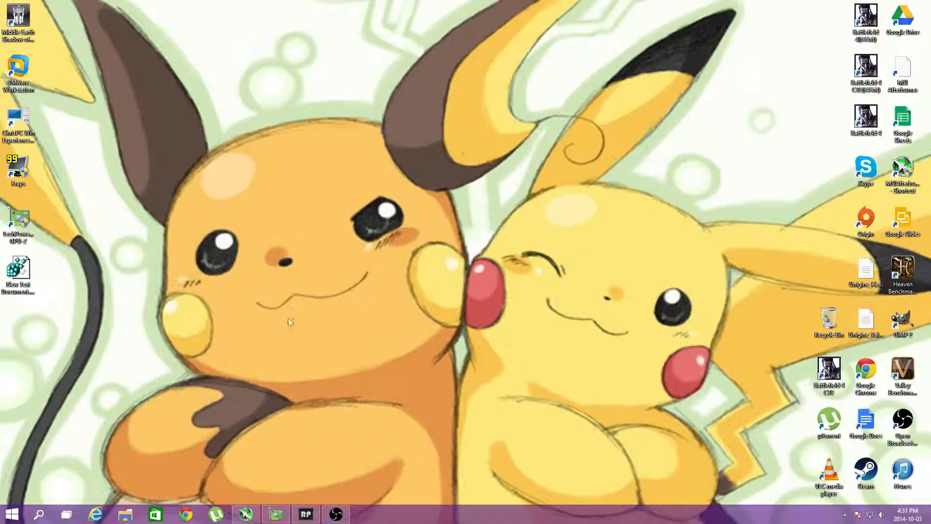
Edit the .reg file to set ThresholdInternal to dword:00000000, save, and close Notepad.
right_click(19, 270)
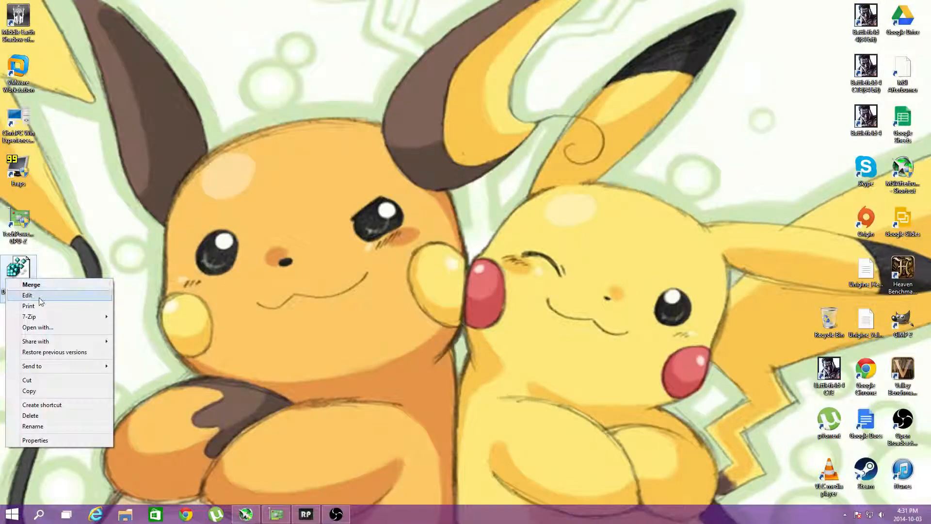
left_click(27, 296)
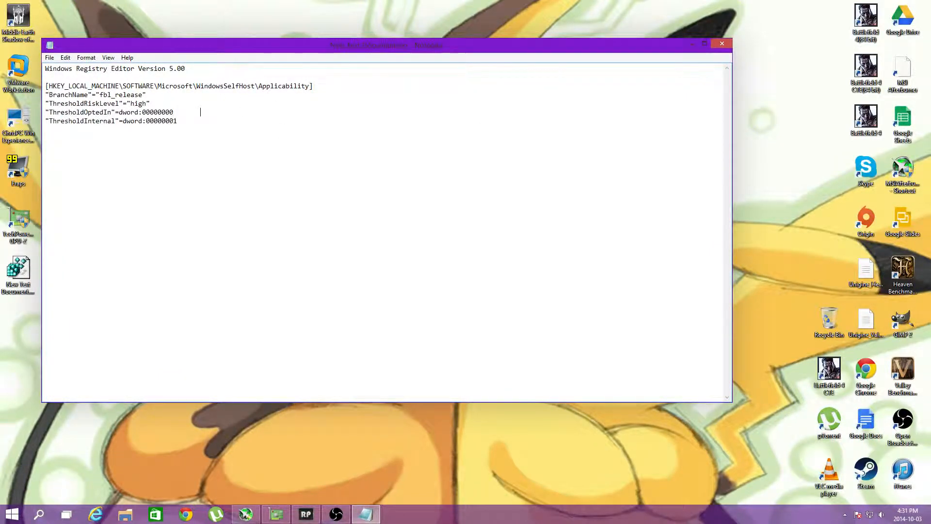
mouse_move(288, 131)
type("0")
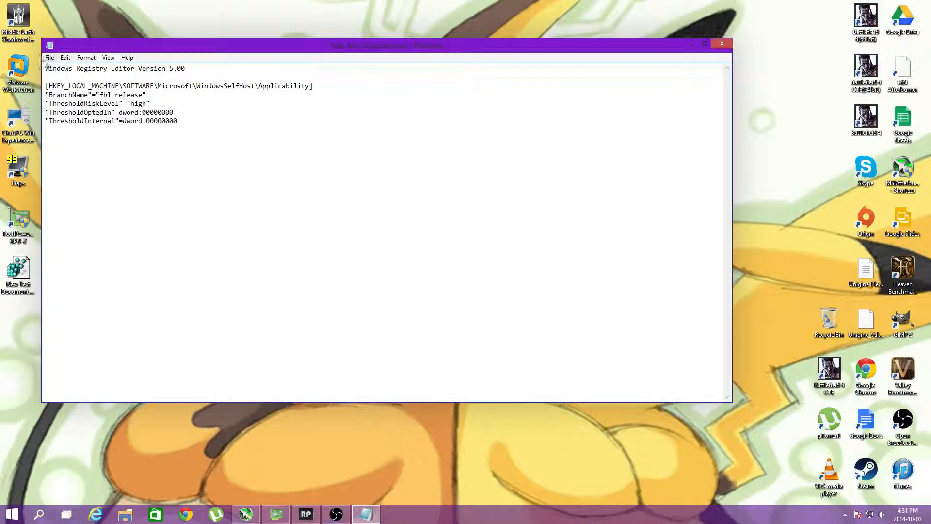
left_click(65, 58)
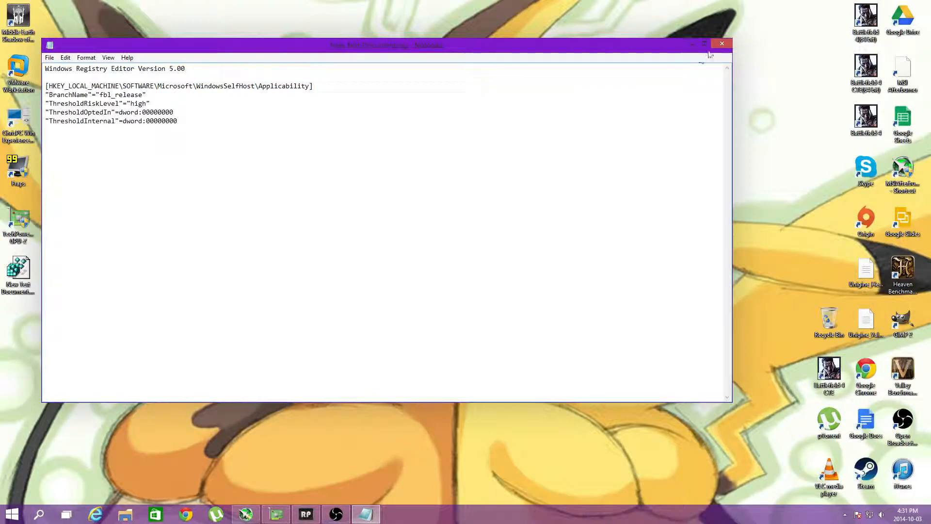
left_click(722, 44)
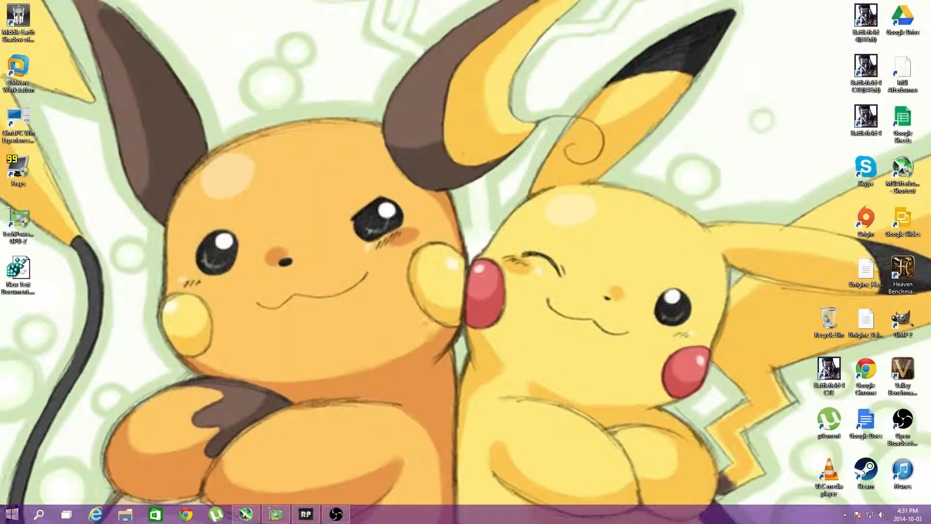
Merge the edited .reg file and accept the Registry Editor success message.
left_click(11, 514)
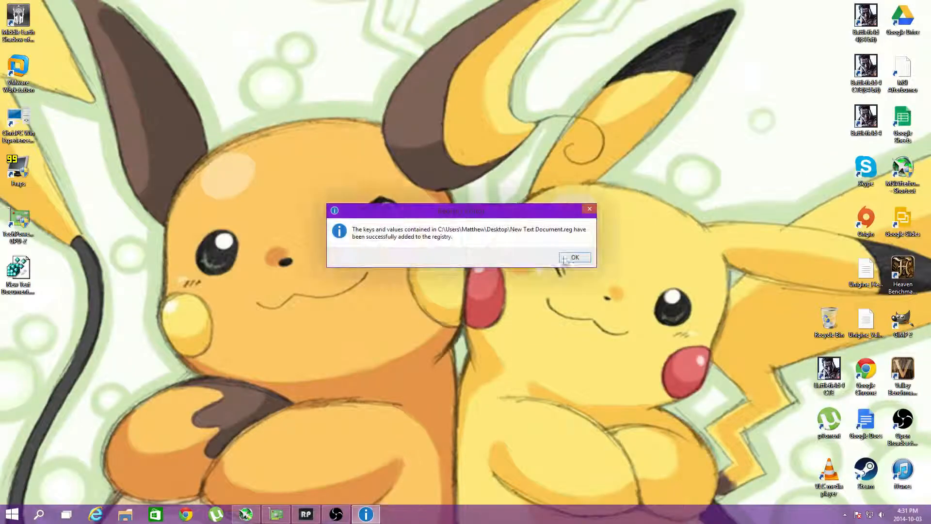
left_click(573, 257)
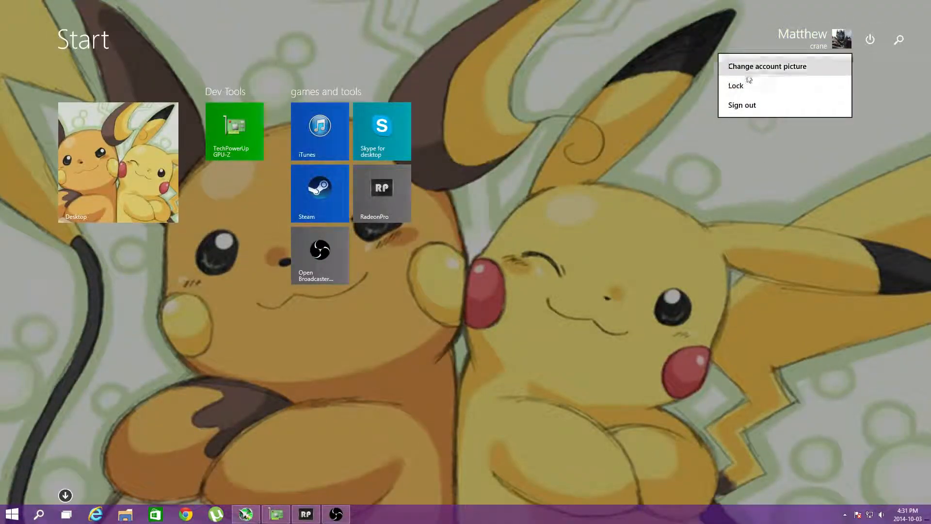
From the Start account menu, check Update and recovery > Preview builds for no new build, then close.
left_click(766, 66)
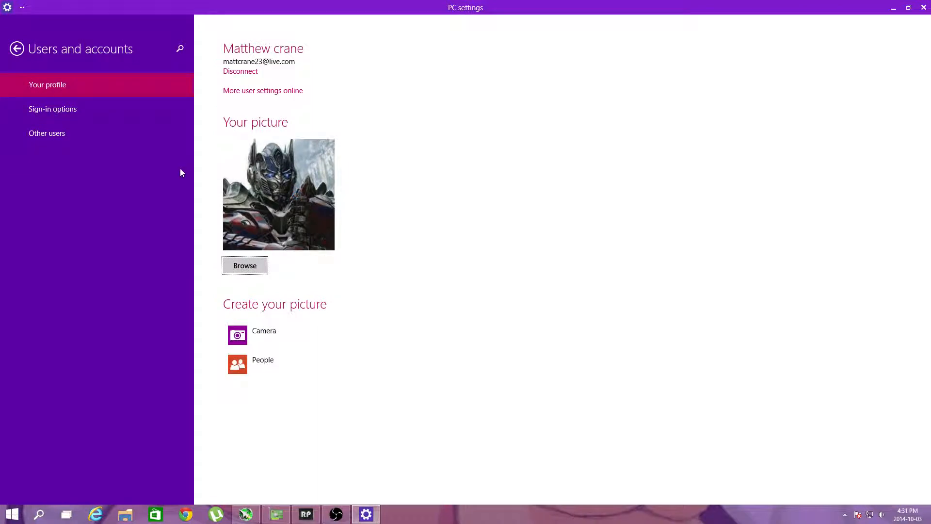
left_click(16, 49)
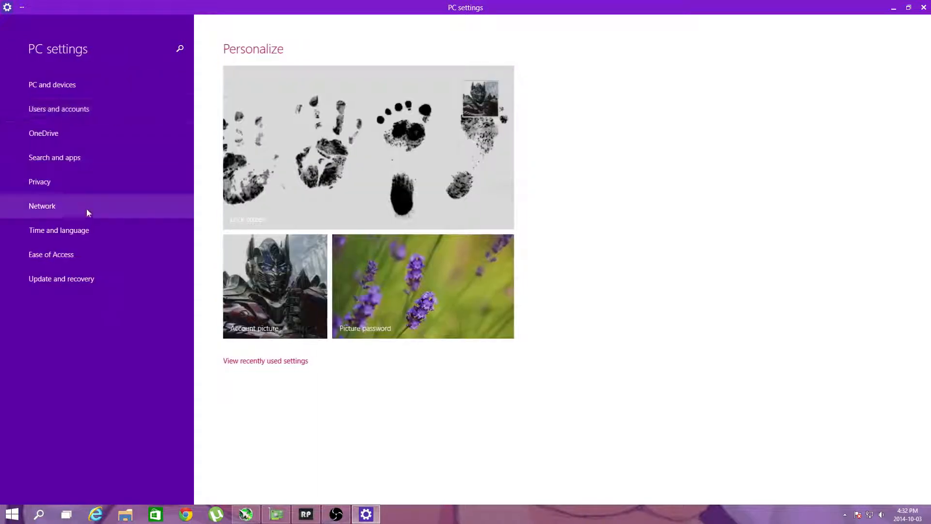
left_click(61, 279)
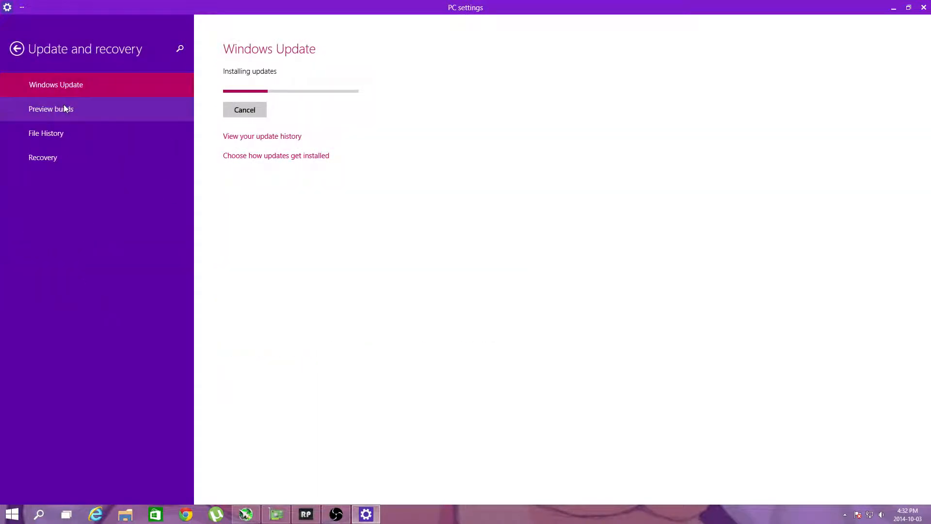
left_click(51, 108)
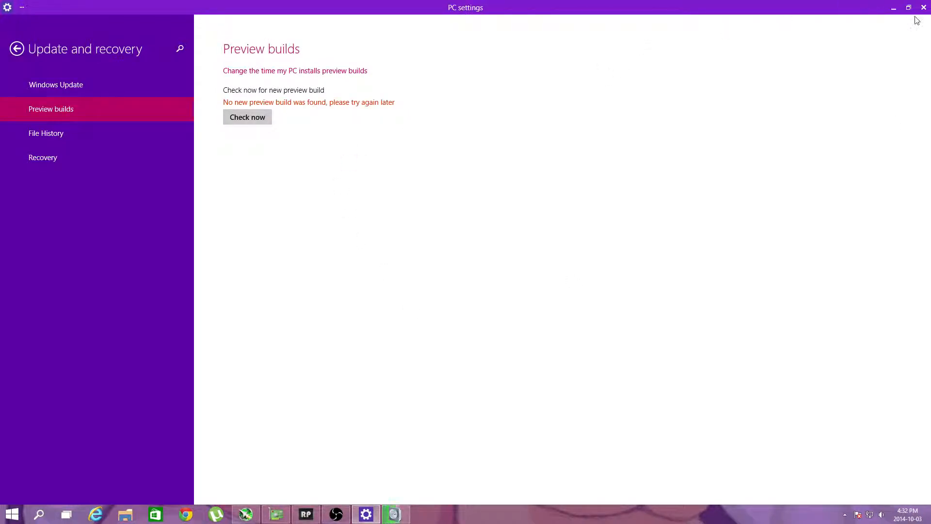
left_click(923, 8)
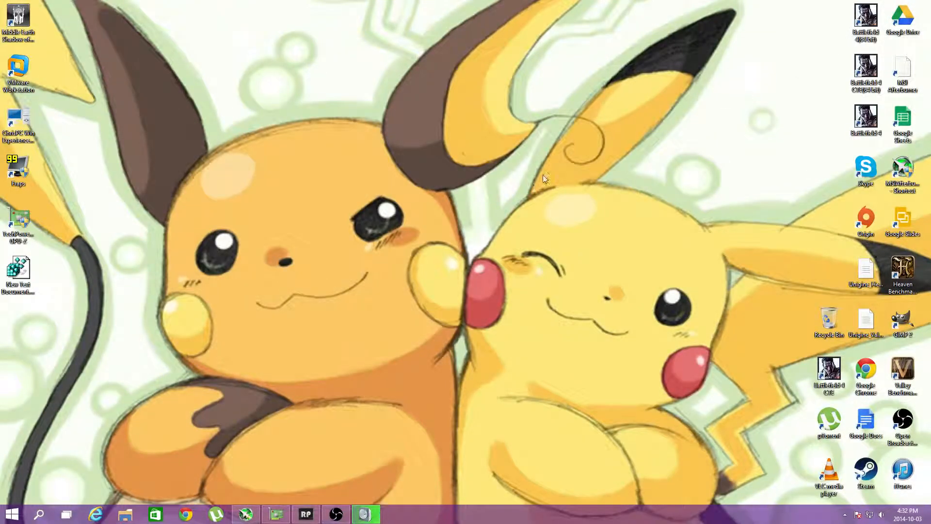